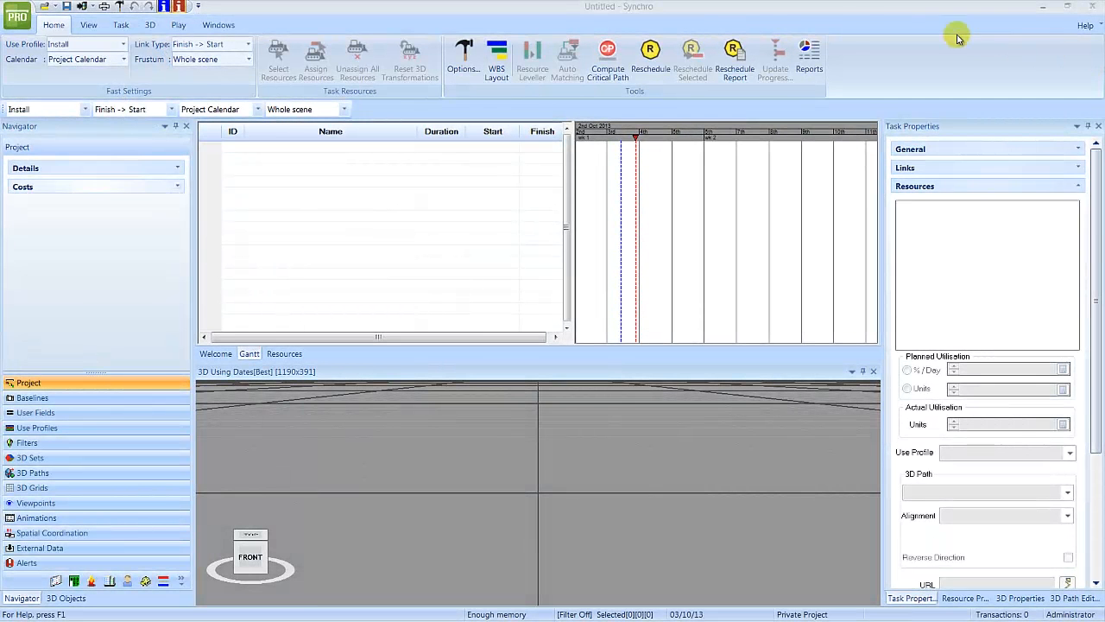
# - Reveal the Quick Access Toolbar's customisable shortcut commands
pyautogui.click(198, 9)
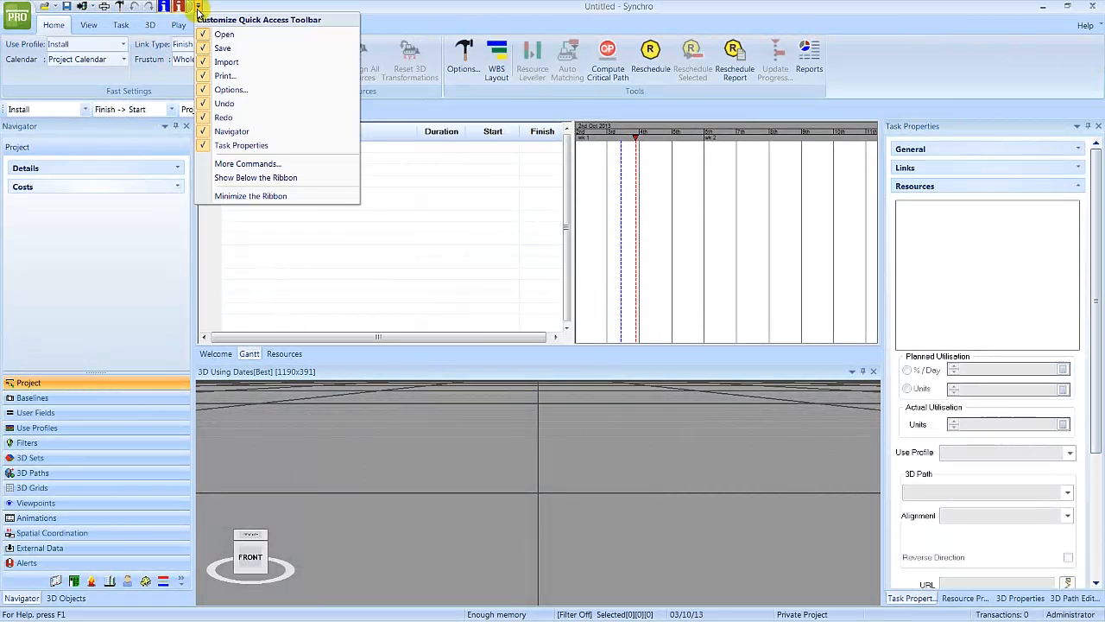
pyautogui.moveTo(300, 171)
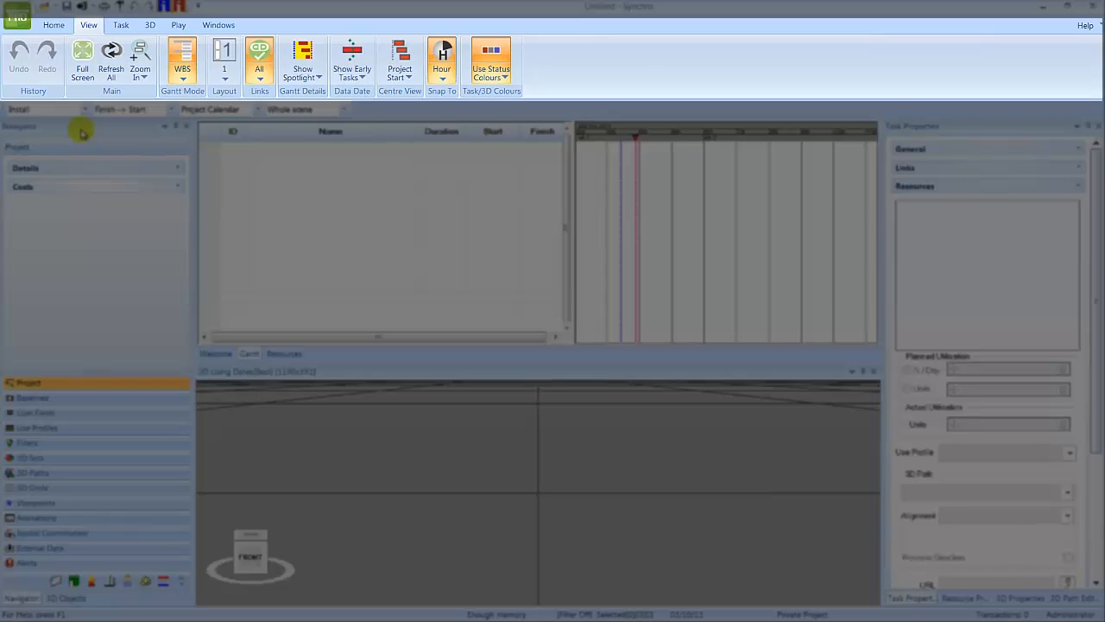
# - Browse the View, Task, 3D and Play ribbons, ending on the Windows ribbon
pyautogui.click(121, 25)
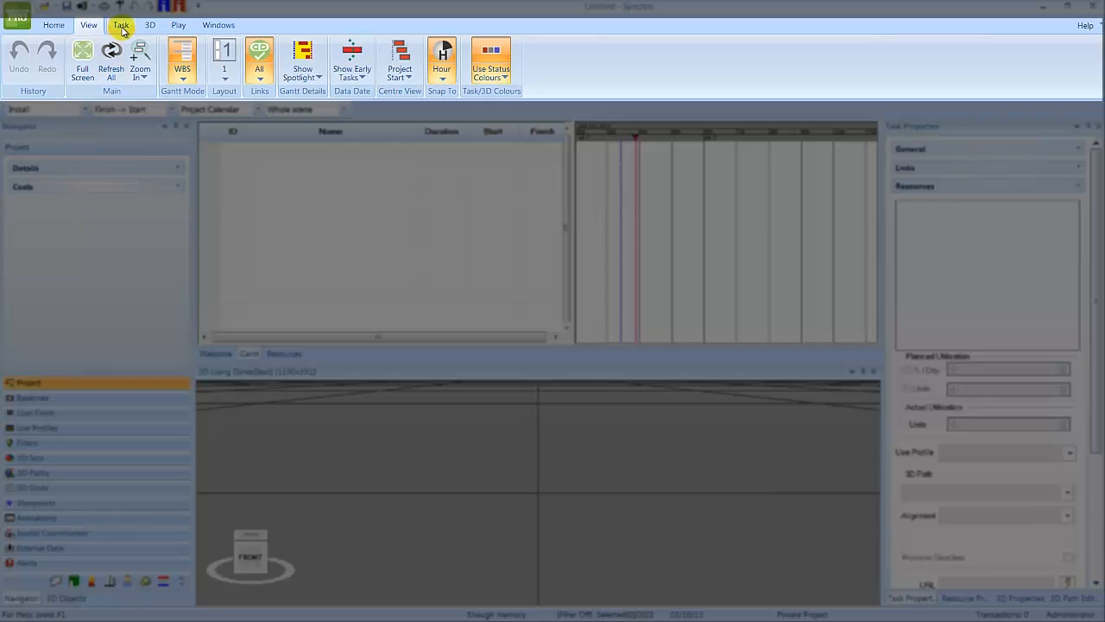
pyautogui.click(120, 24)
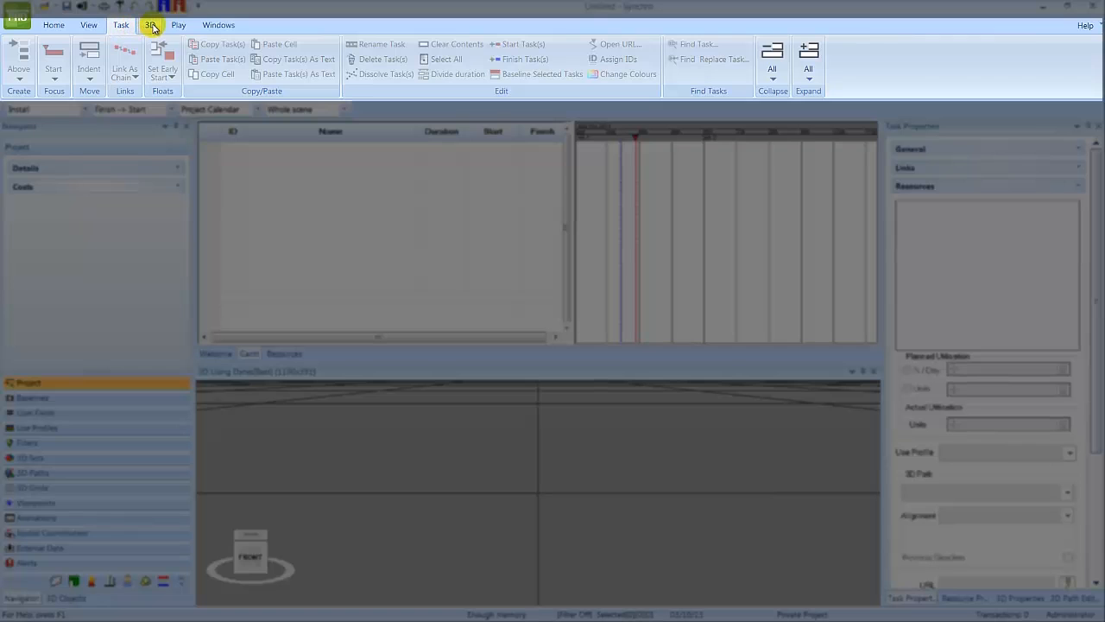
pyautogui.click(150, 24)
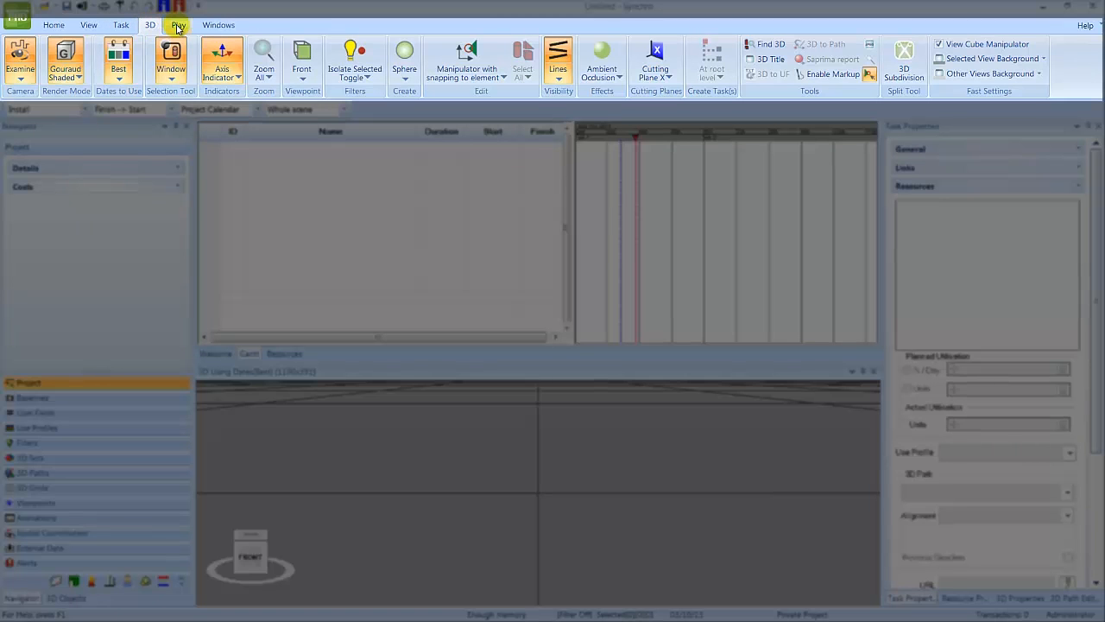
pyautogui.click(178, 24)
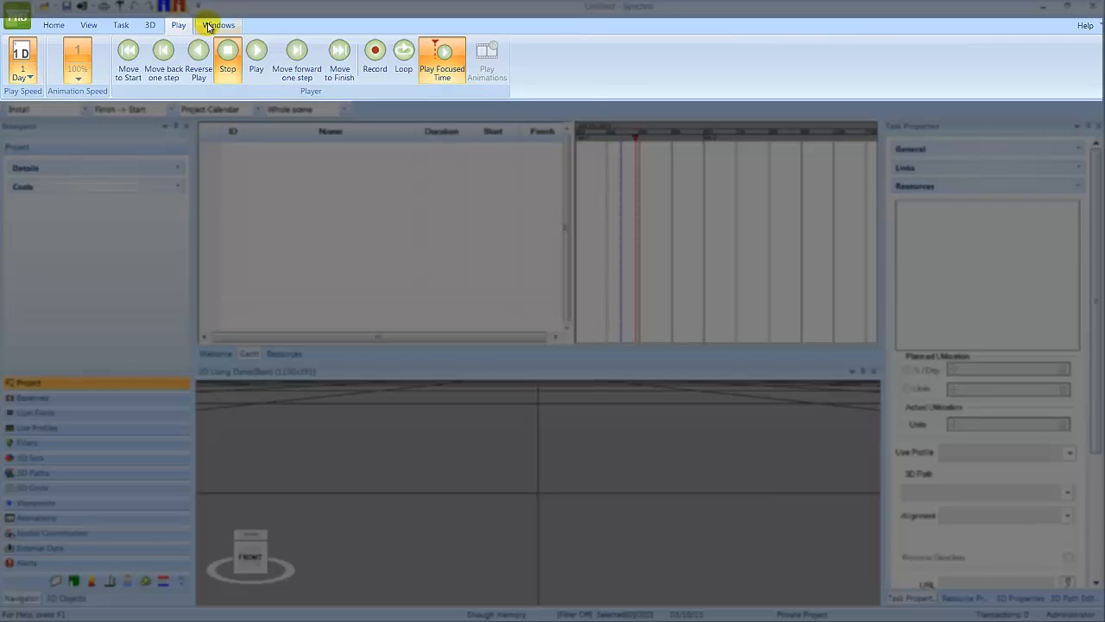
pyautogui.click(218, 24)
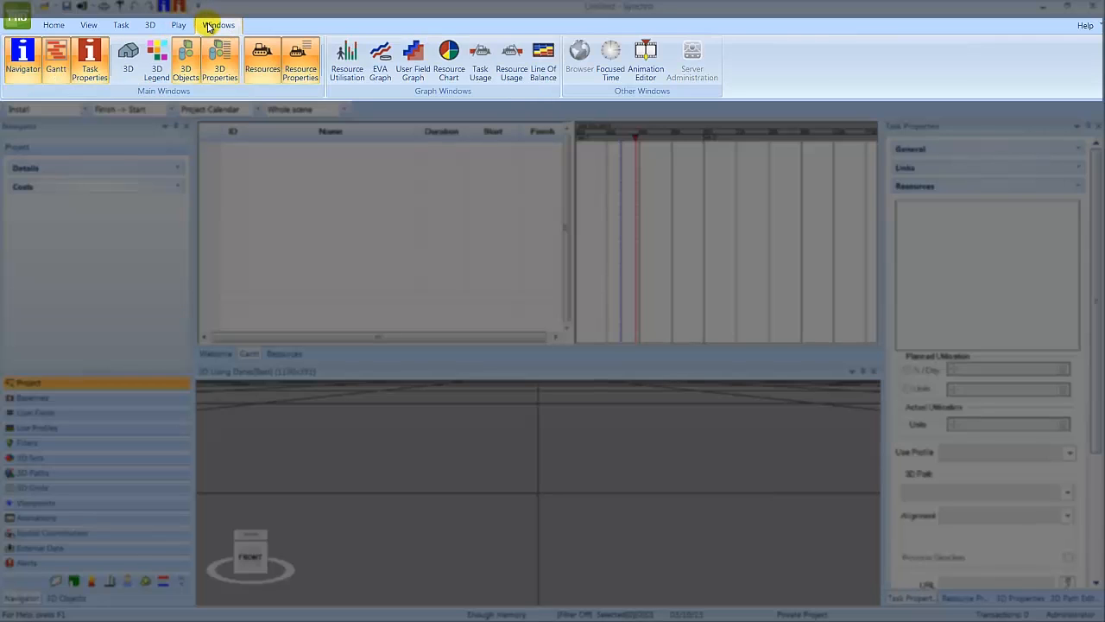
pyautogui.moveTo(269, 24)
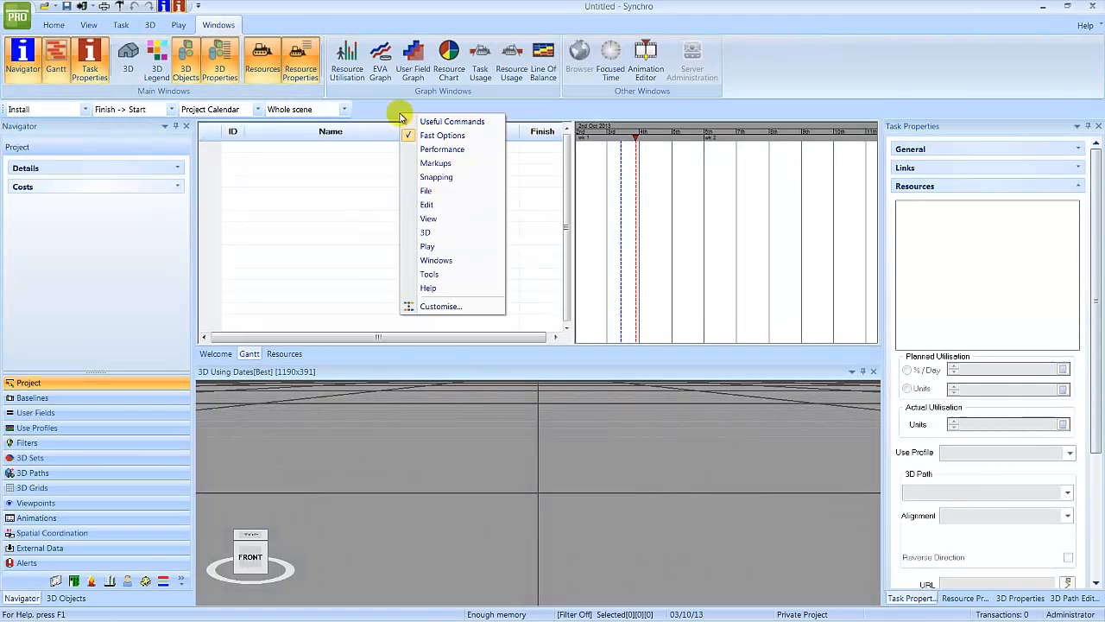
pyautogui.moveTo(480, 309)
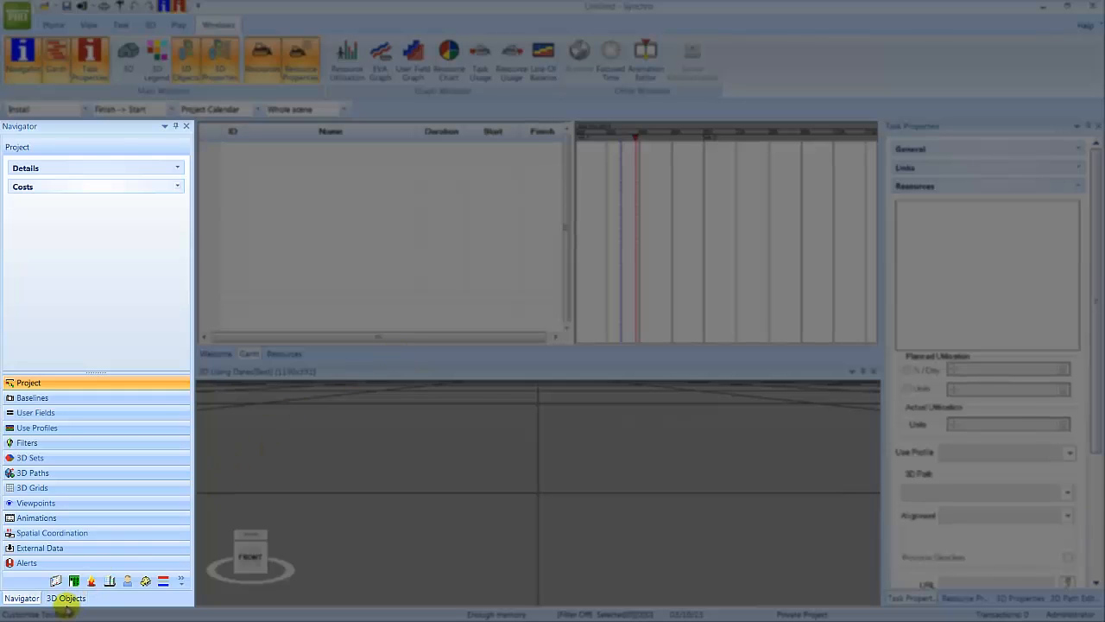
# - Show the 3D objects list in place of the project navigator
pyautogui.click(66, 597)
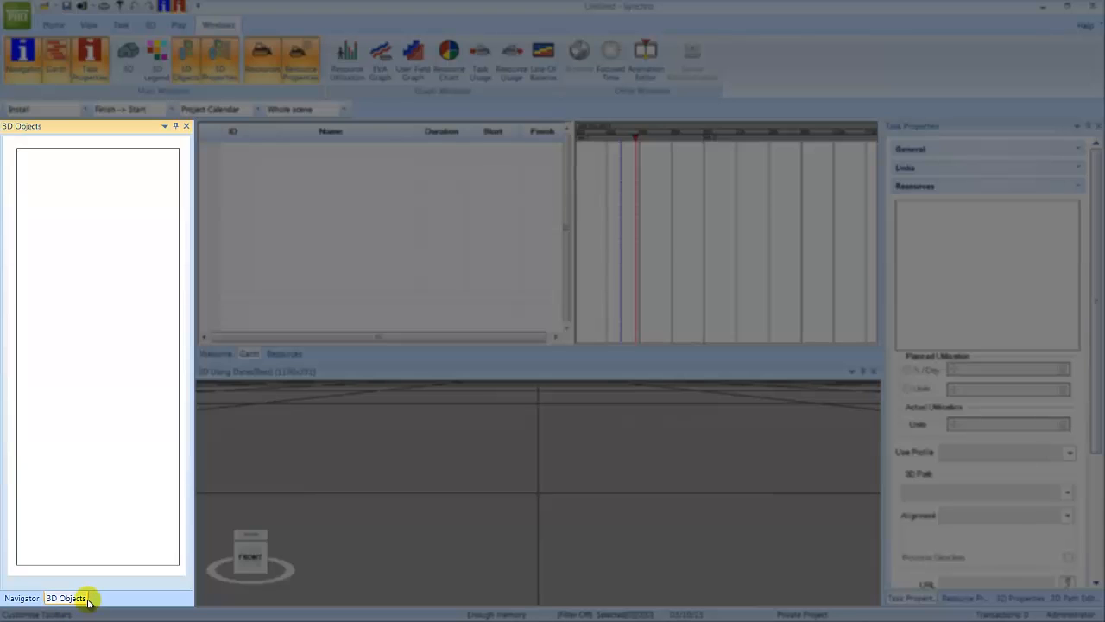
pyautogui.click(283, 353)
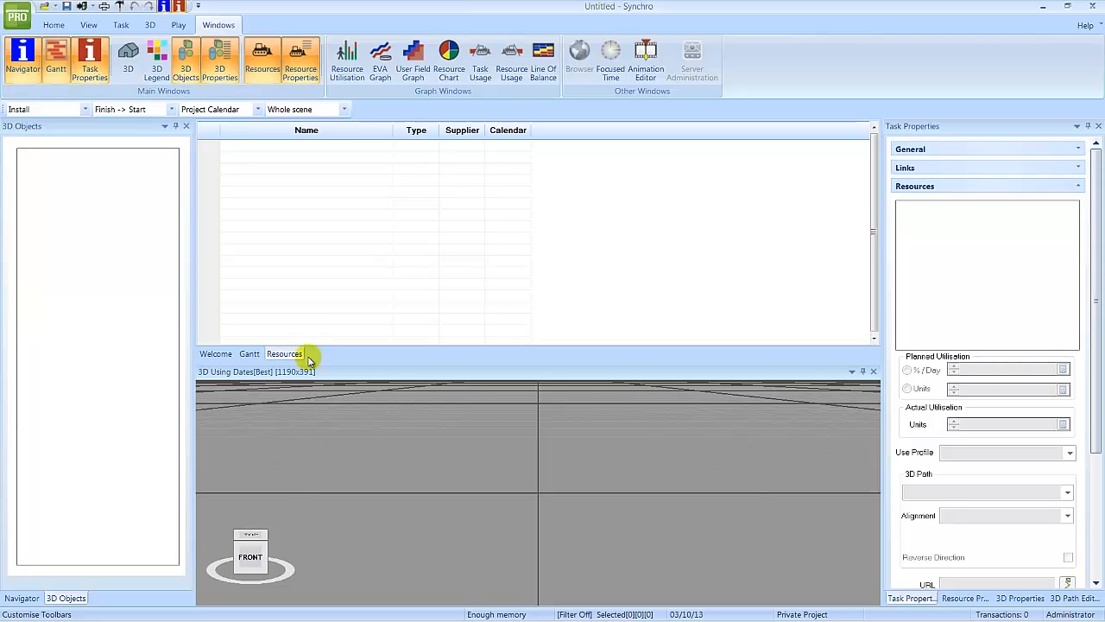
pyautogui.moveTo(285, 354)
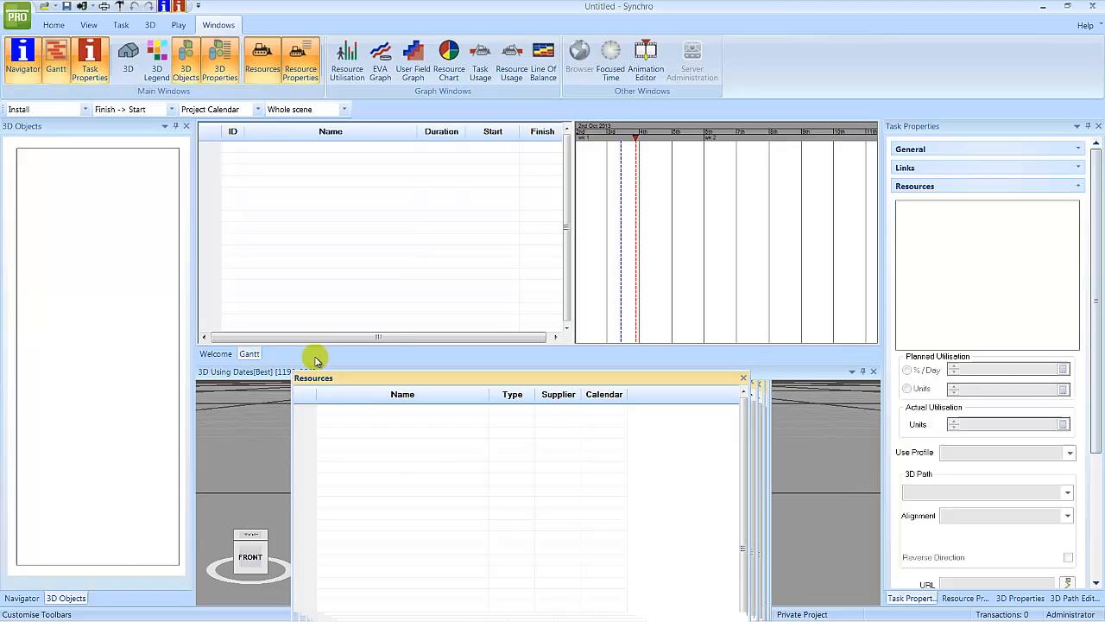
# - Dock the Resources window in the left panel and show its list there
pyautogui.click(743, 376)
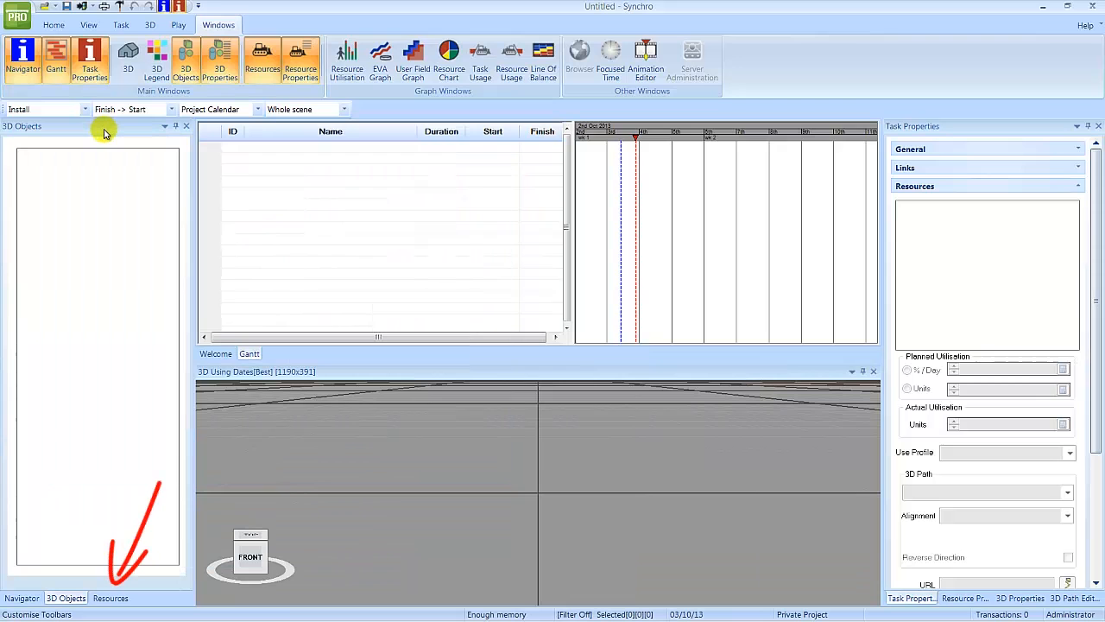
pyautogui.click(111, 598)
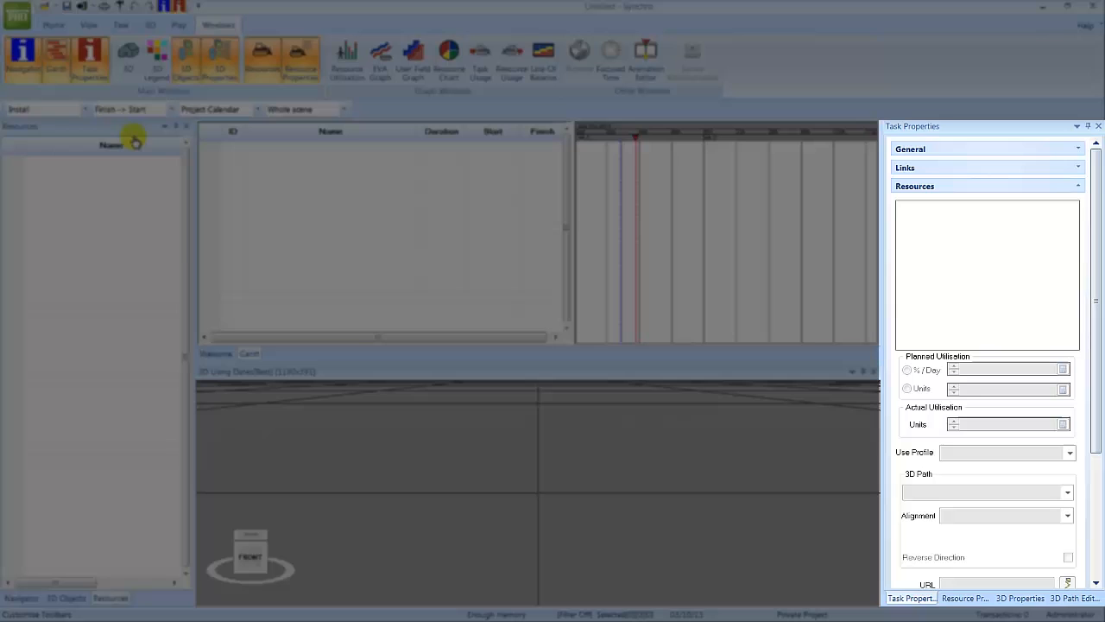
pyautogui.moveTo(395, 145)
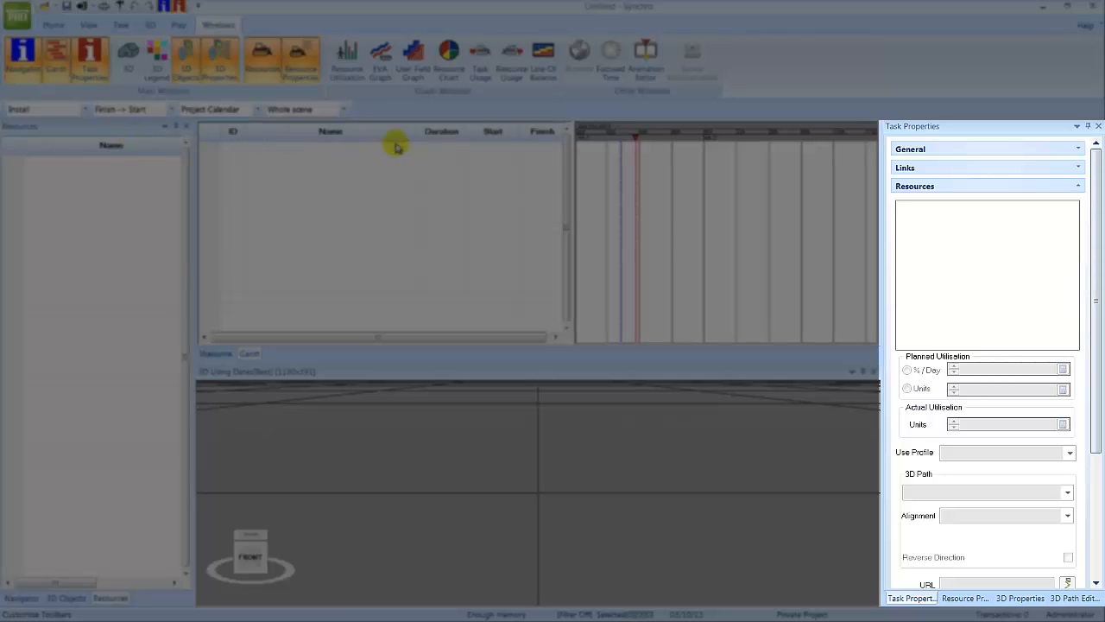
# - Collapse the Resources section of Task Properties and show the Resource Properties panel
pyautogui.click(915, 187)
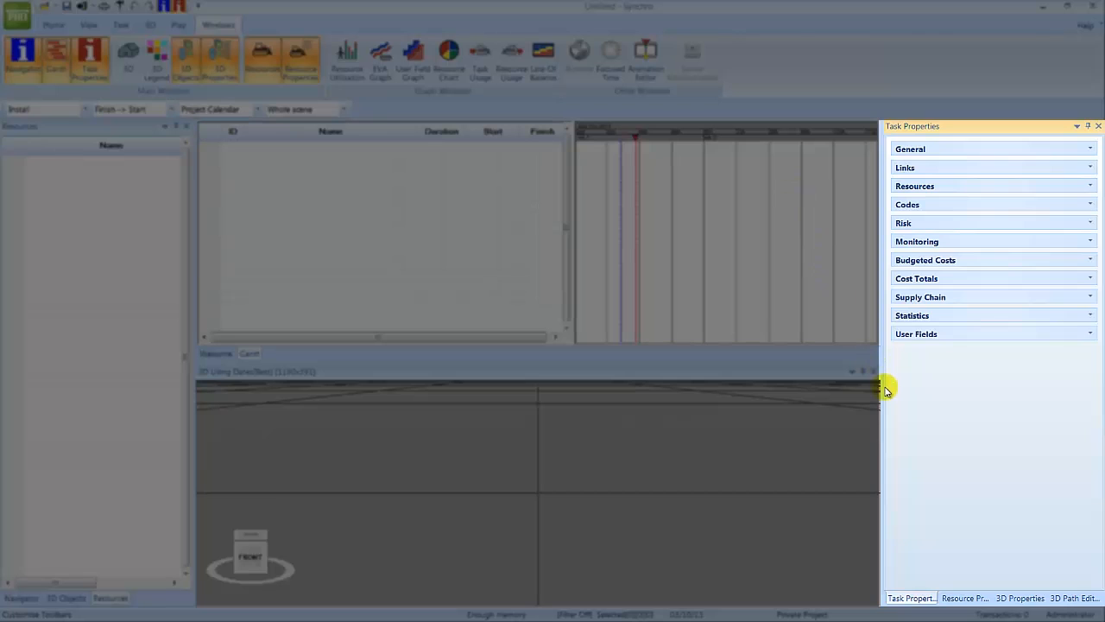
pyautogui.moveTo(867, 398)
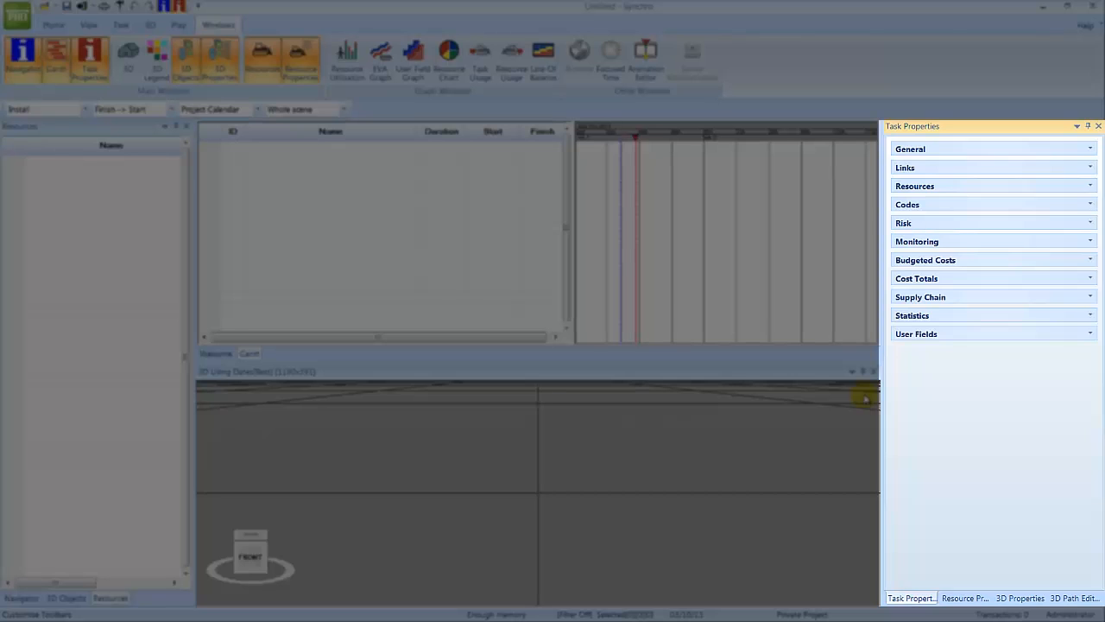
pyautogui.click(964, 598)
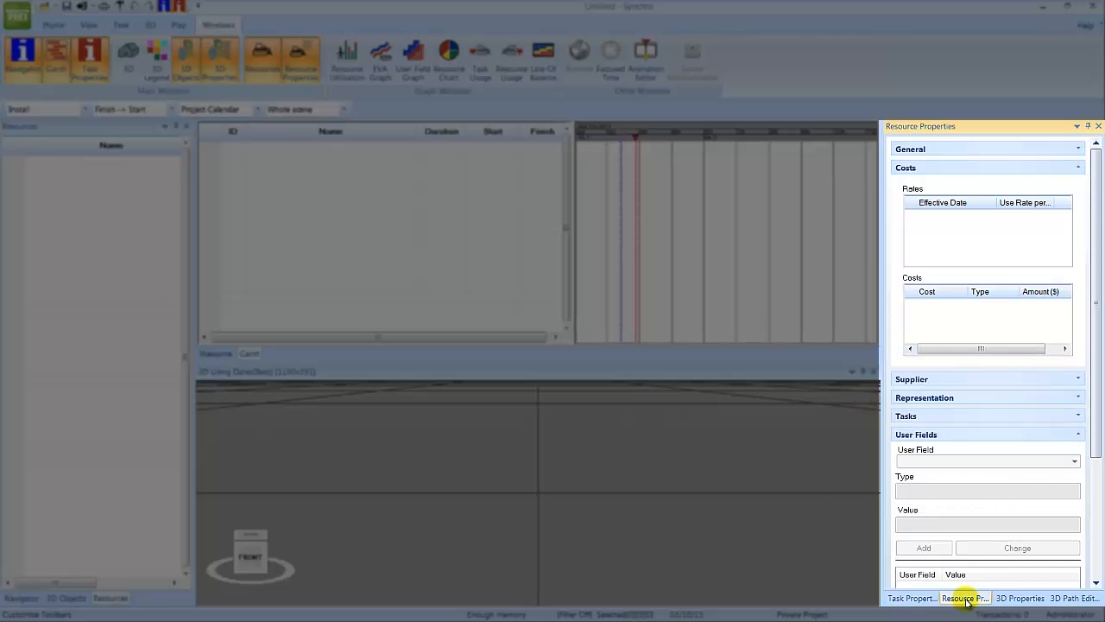
# - Collapse the Costs and User Fields sections, then move to the 3D Path Editor panel
pyautogui.click(1077, 167)
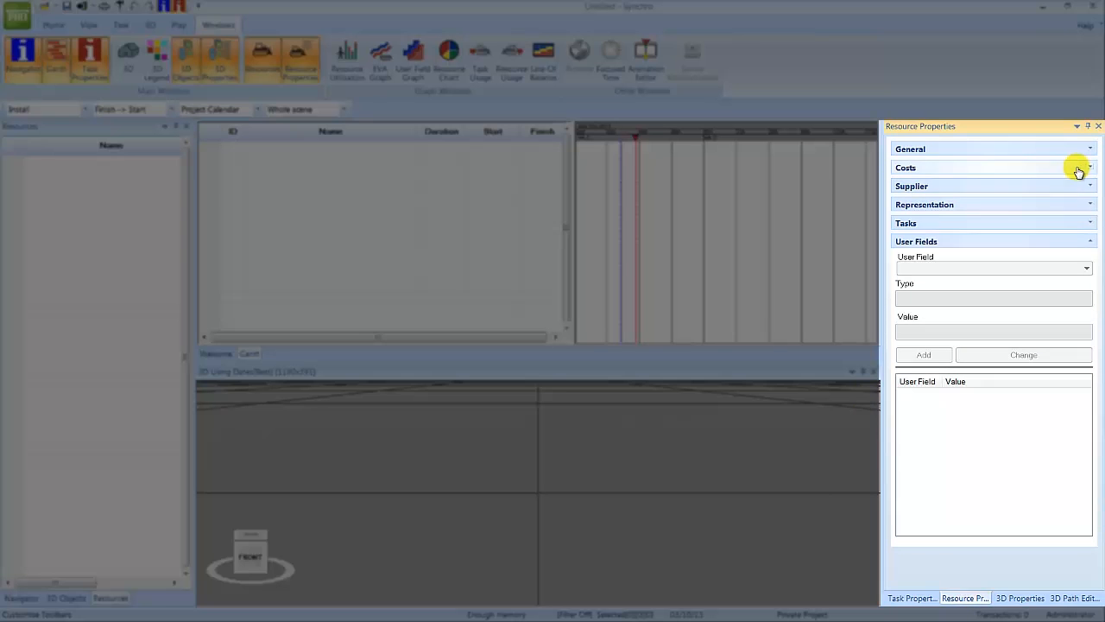
pyautogui.click(1088, 241)
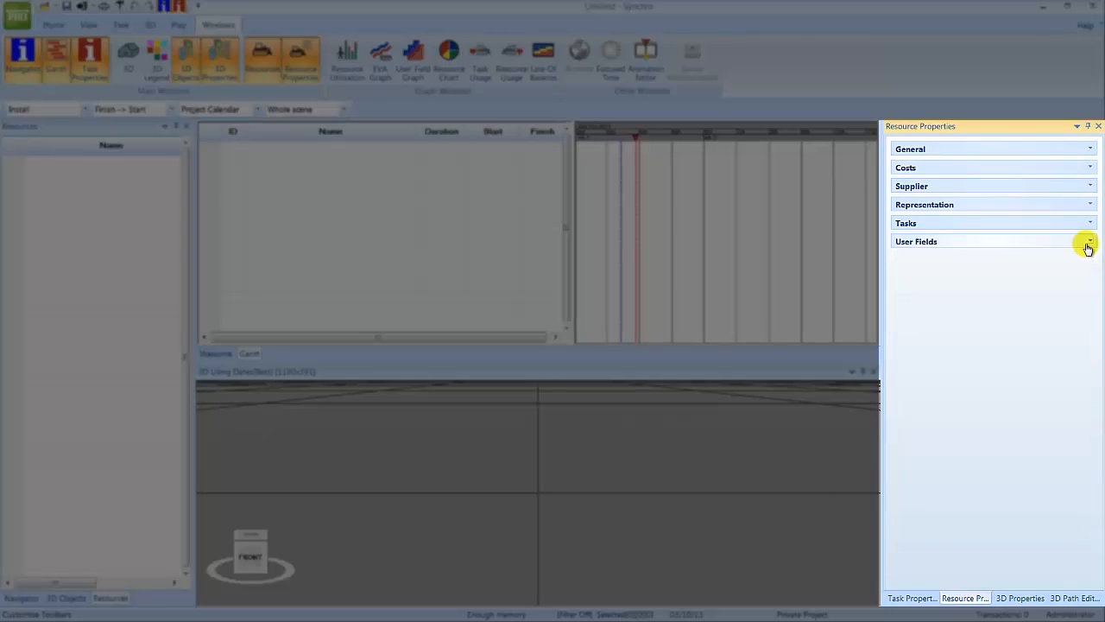
pyautogui.click(1018, 598)
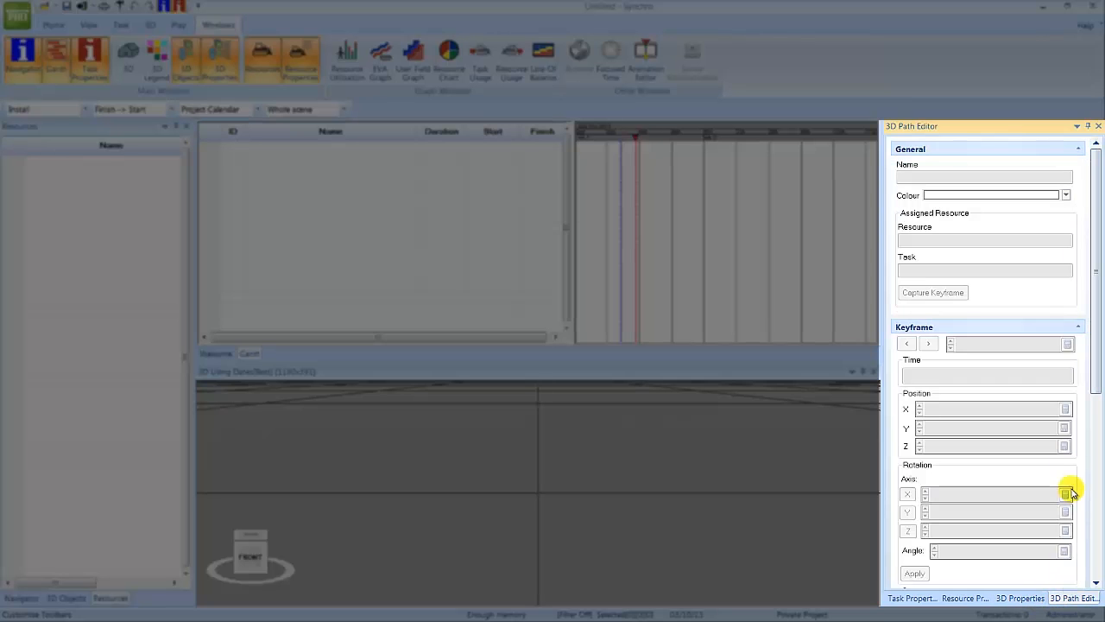
# - Collapse the General and Keyframe sections of the 3D Path Editor
pyautogui.click(1078, 149)
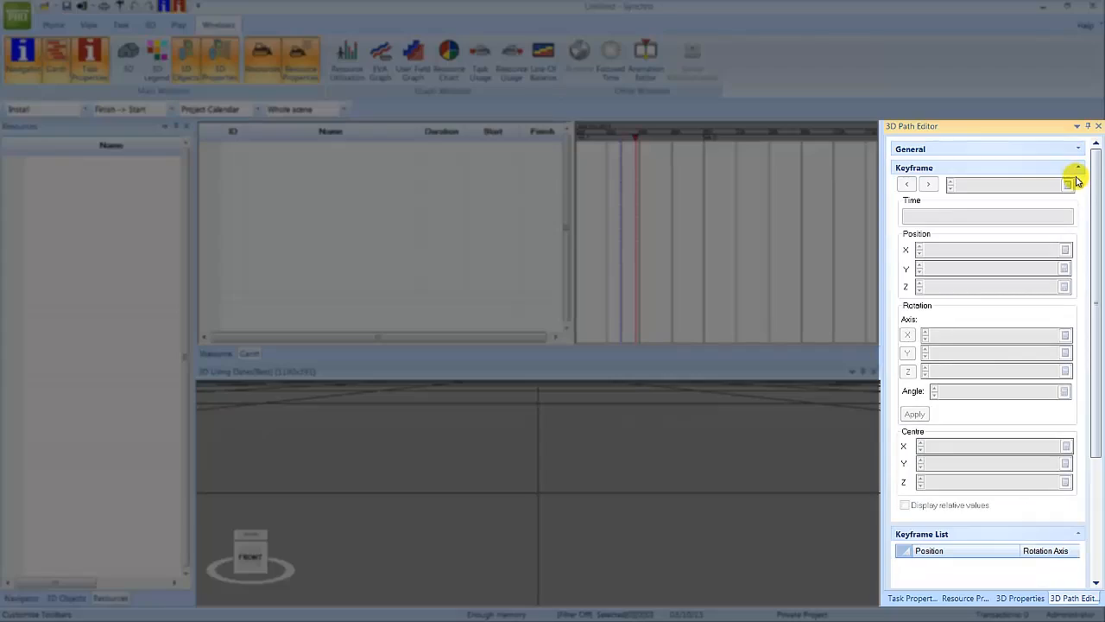
pyautogui.click(1078, 186)
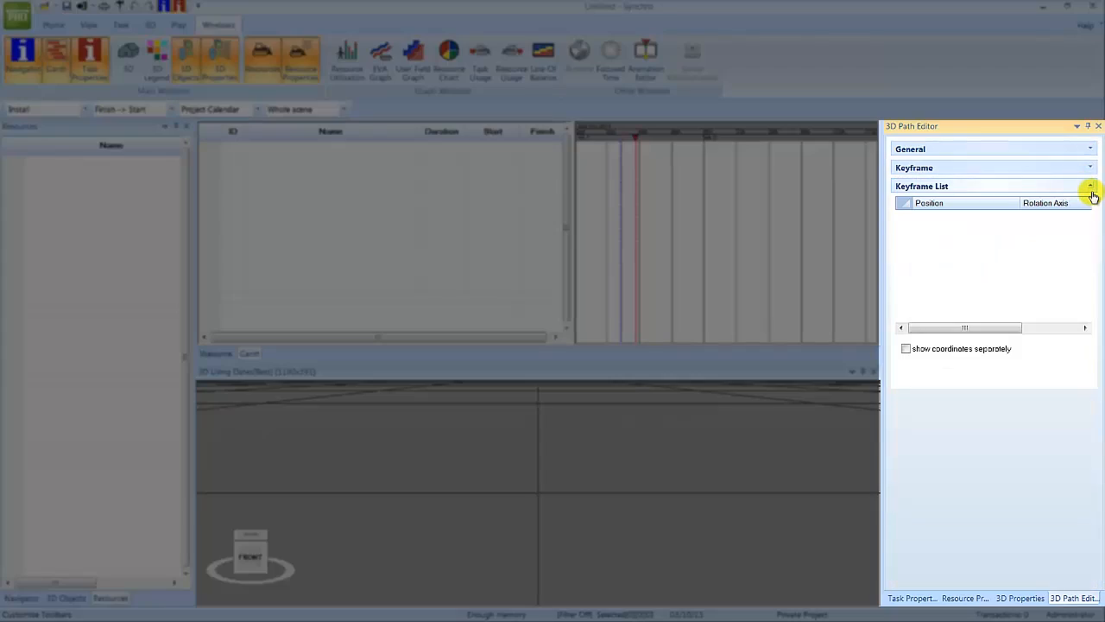